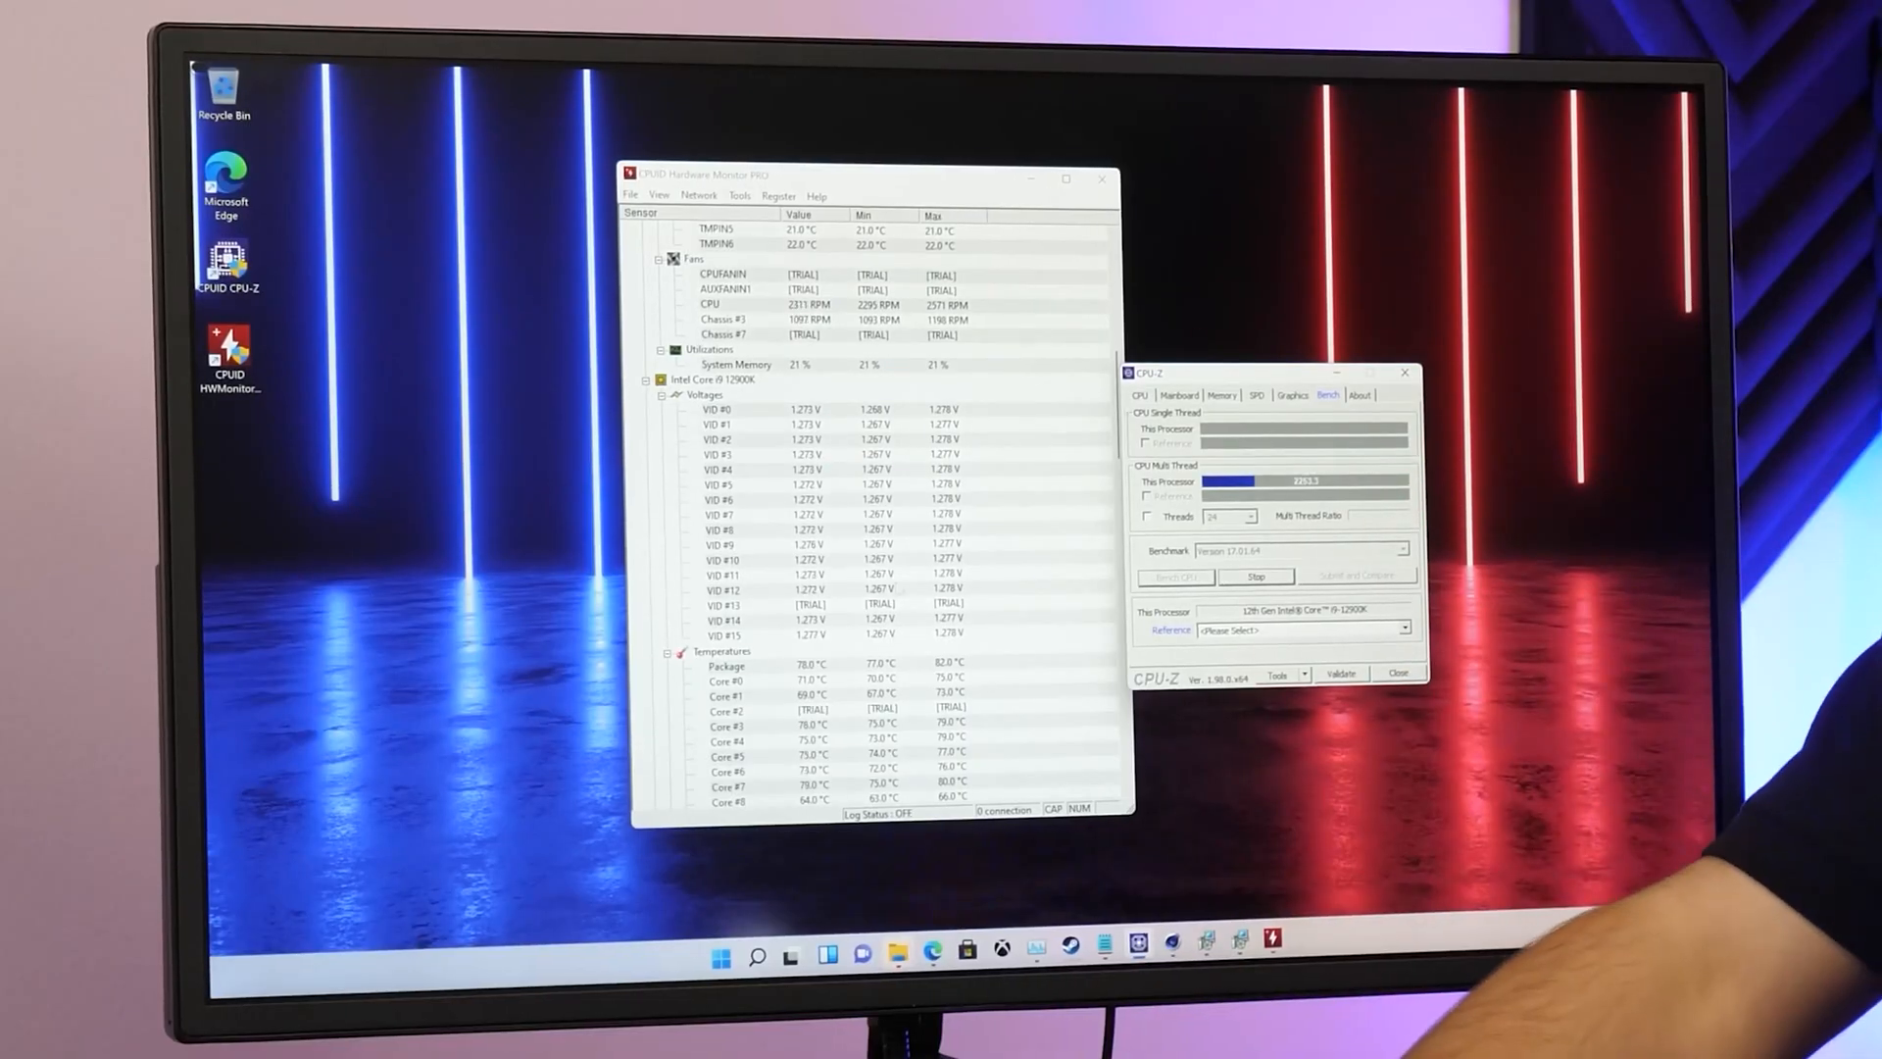
Step: Bring the Temperatures section into view and stop the CPU-Z stress test so the package cools toward 40 °C
{"action": "scroll", "scroll_direction": "down", "scroll_amount": 3}
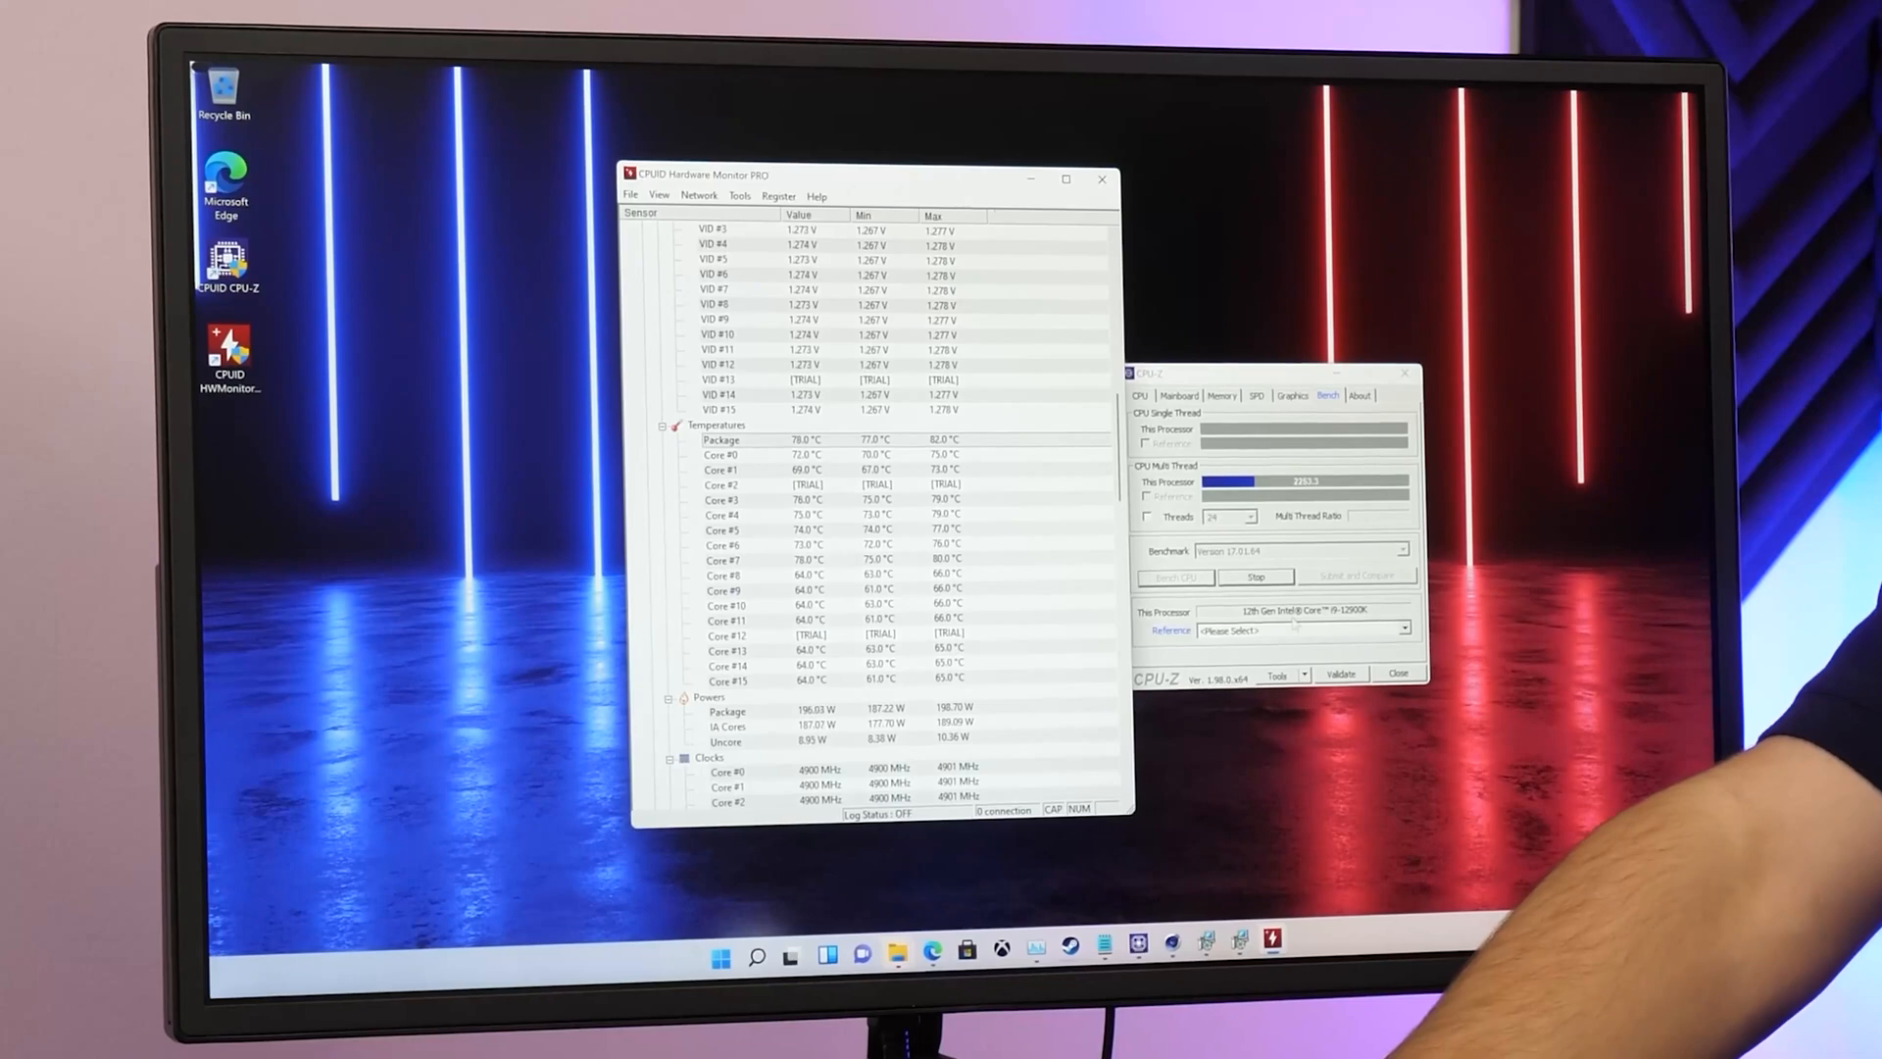
{"action": "left_click", "coordinate": [1399, 673]}
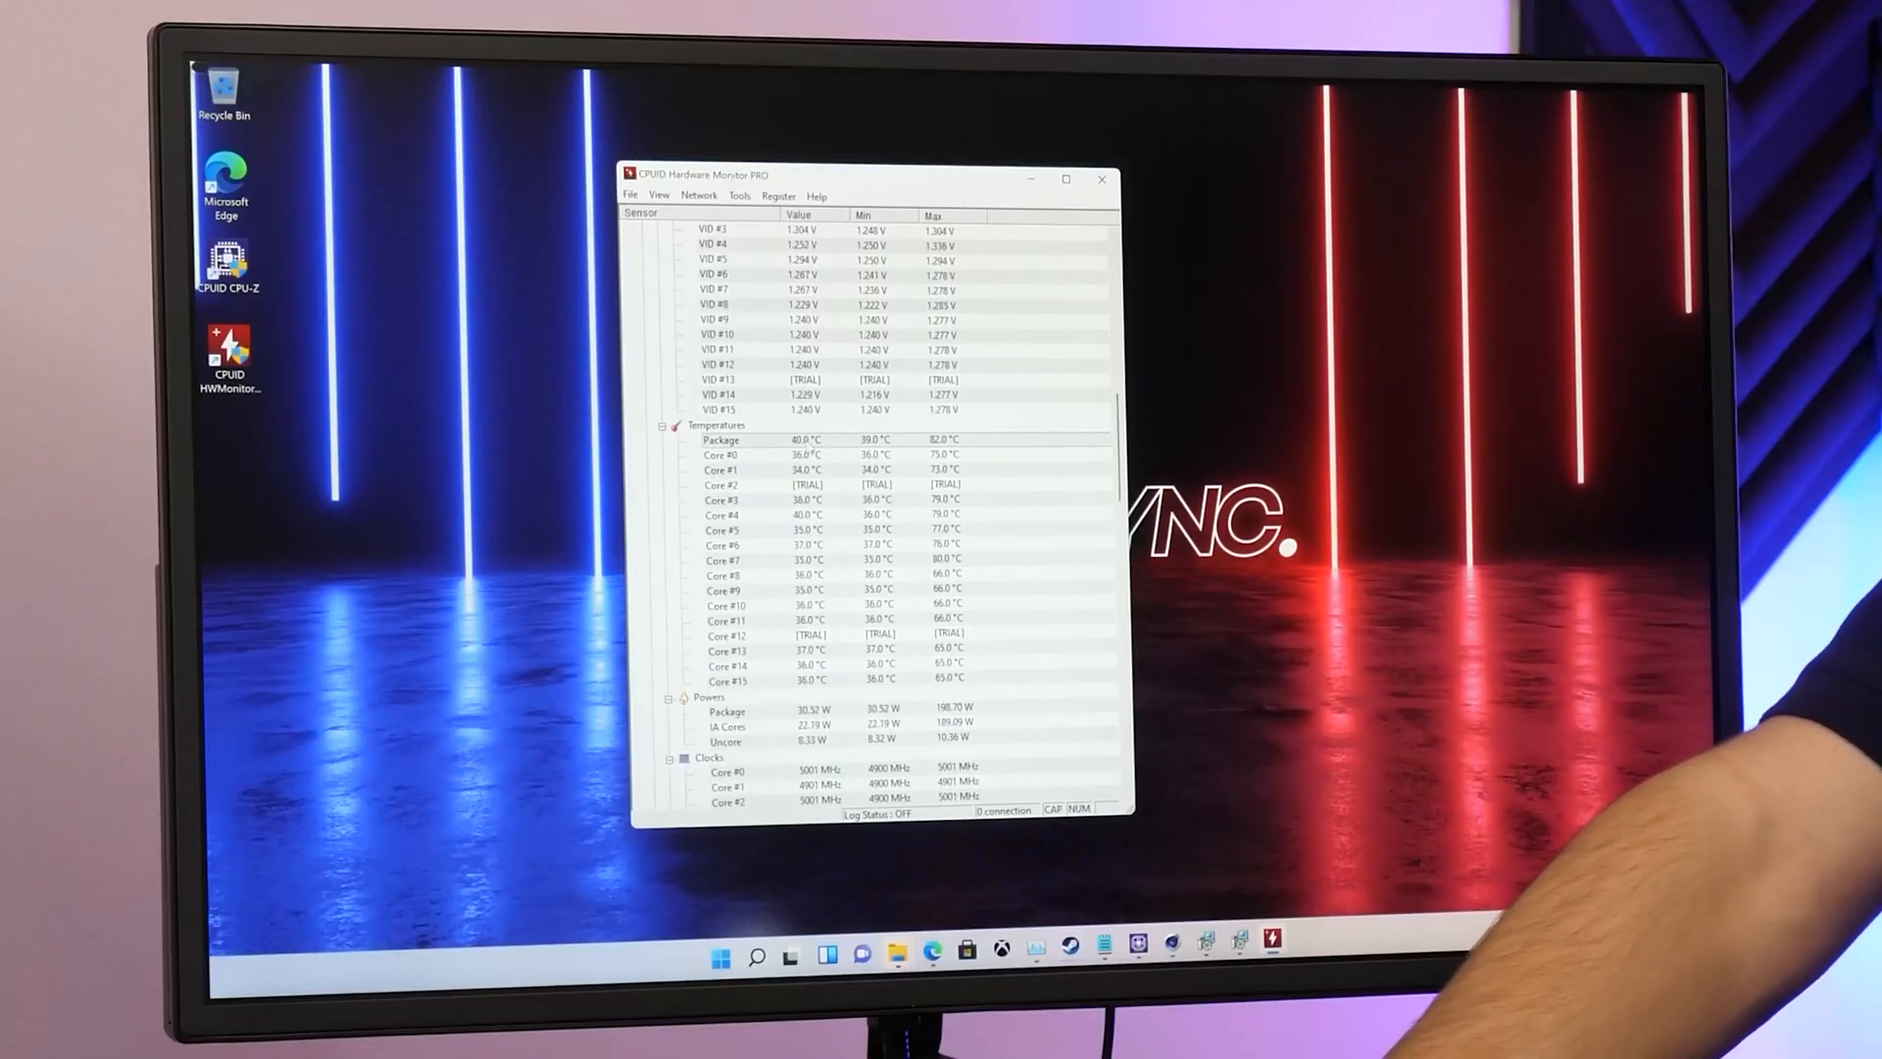